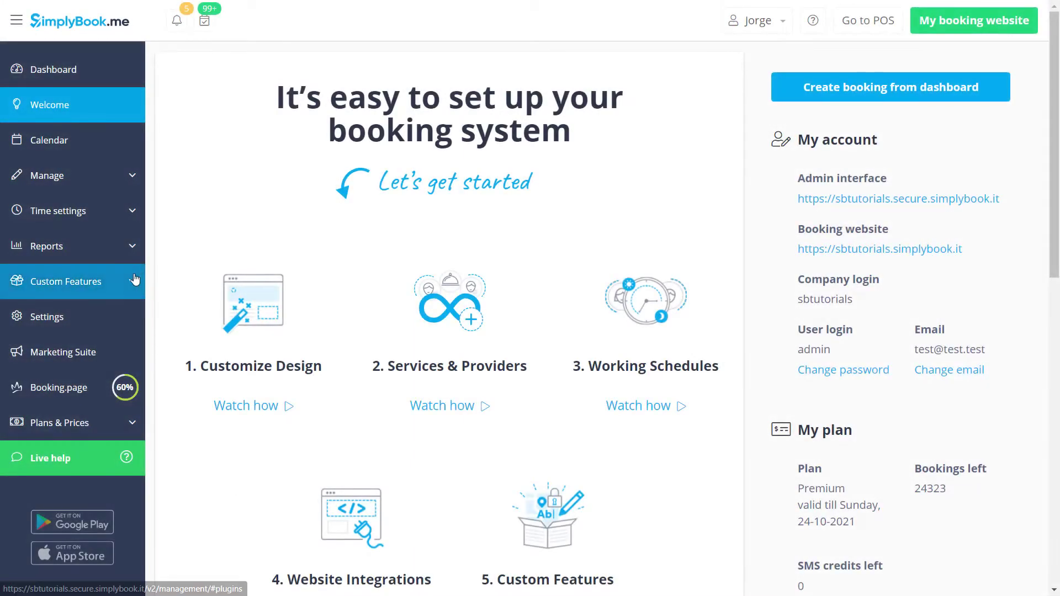
- Filter the Custom Features list by "pass" to show the Password security settings feature
click(69, 282)
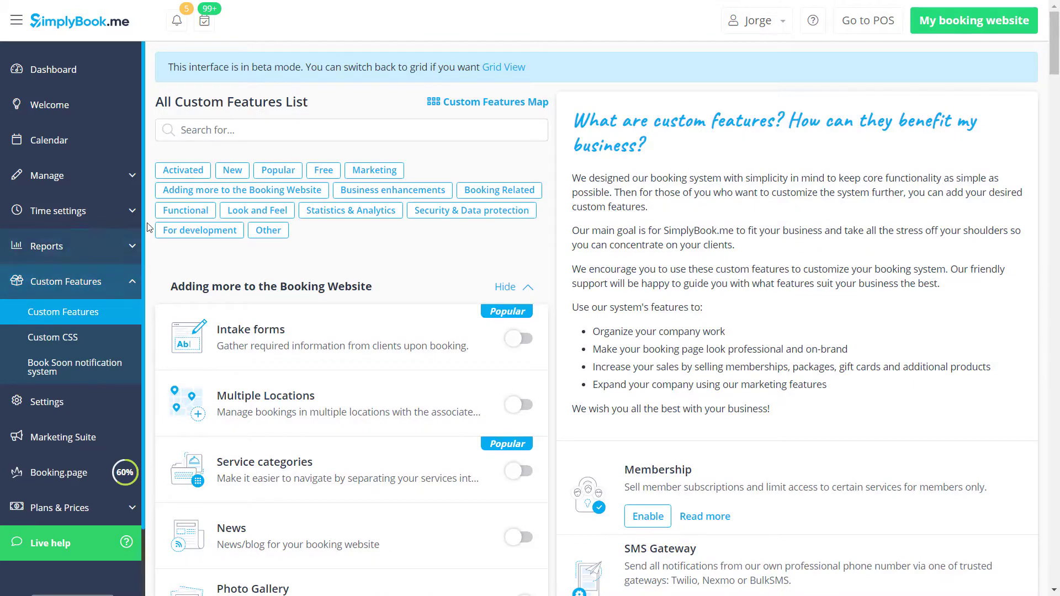
click(351, 130)
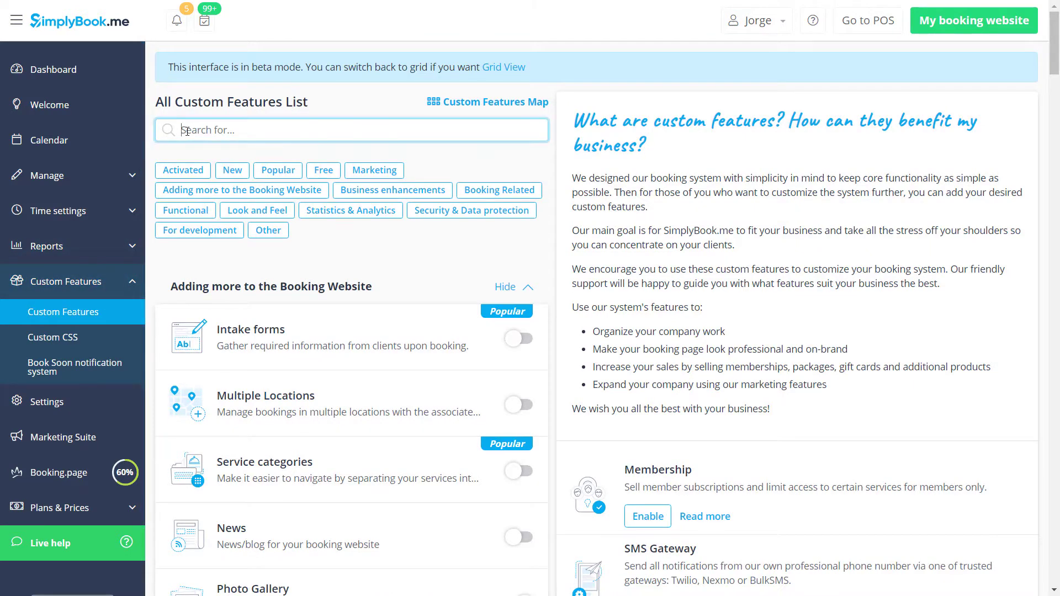
text(pass)
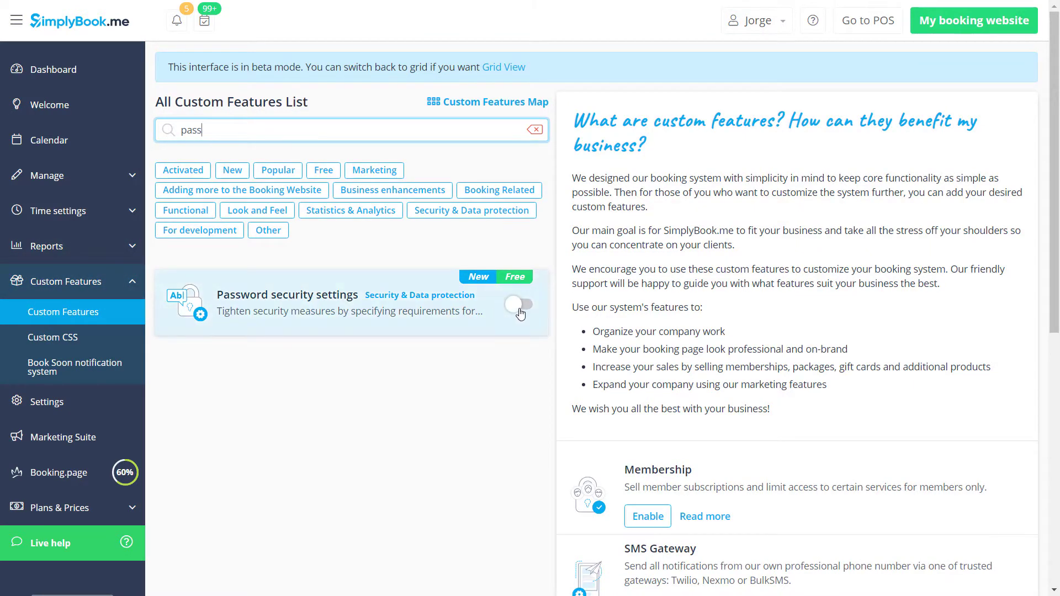
- Switch on Password security settings, enable user password rules and limit failed log-in attempts to 3
click(518, 304)
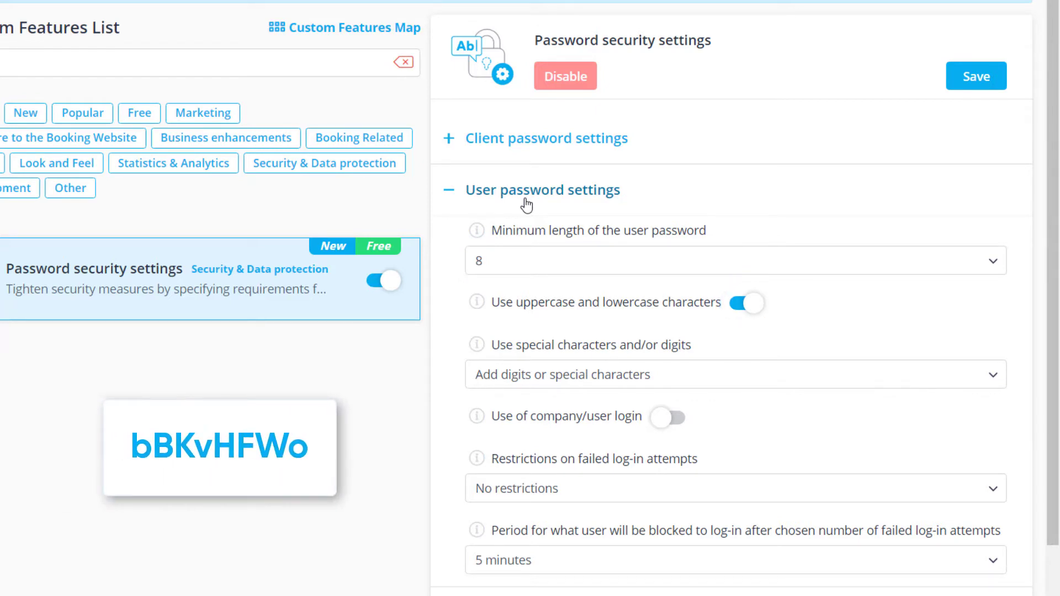
mouse_move(641, 276)
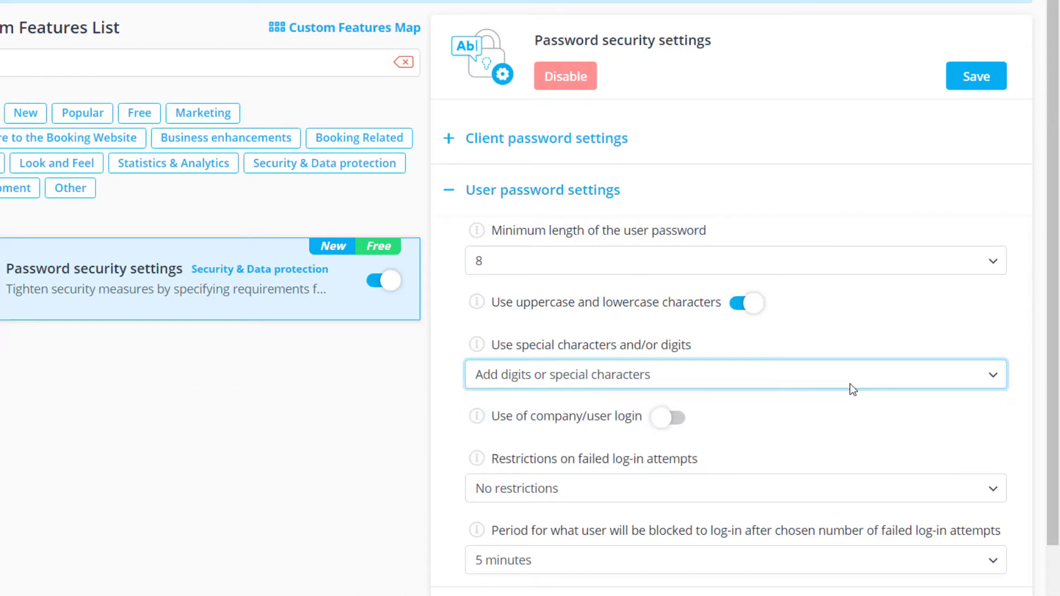
click(668, 417)
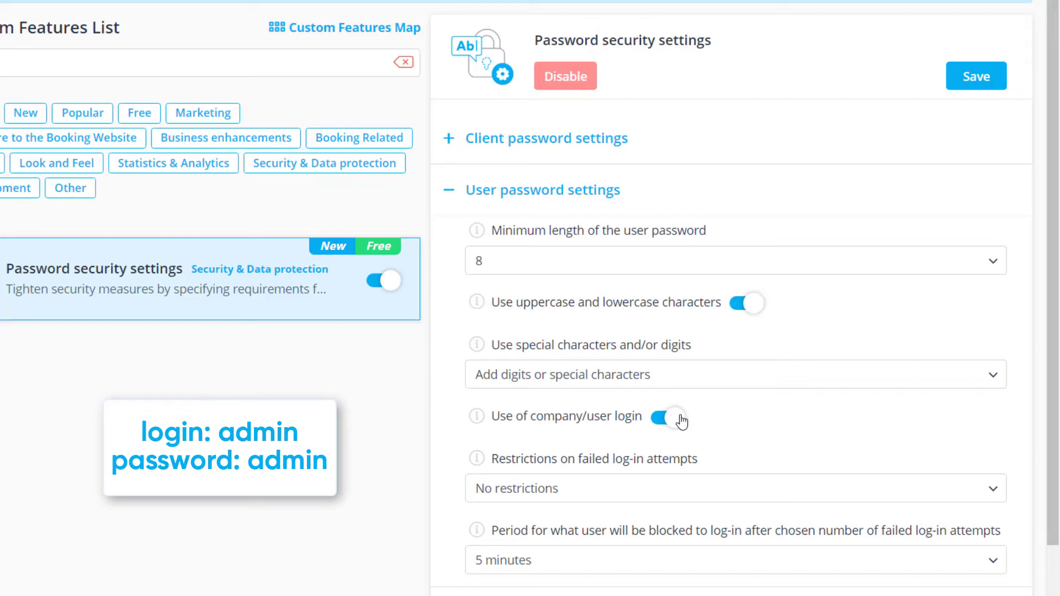
click(662, 416)
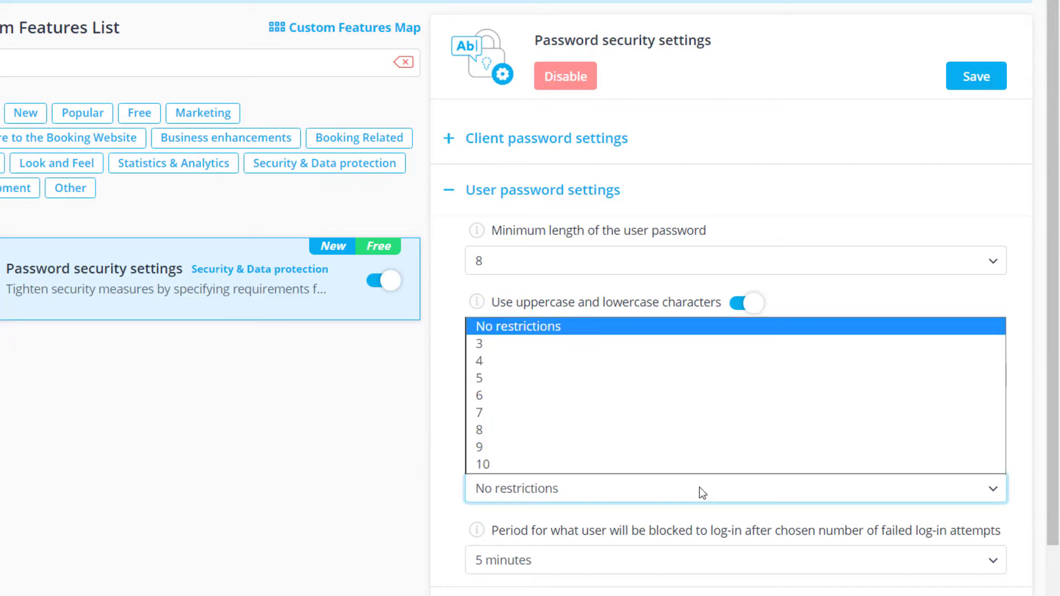
click(478, 344)
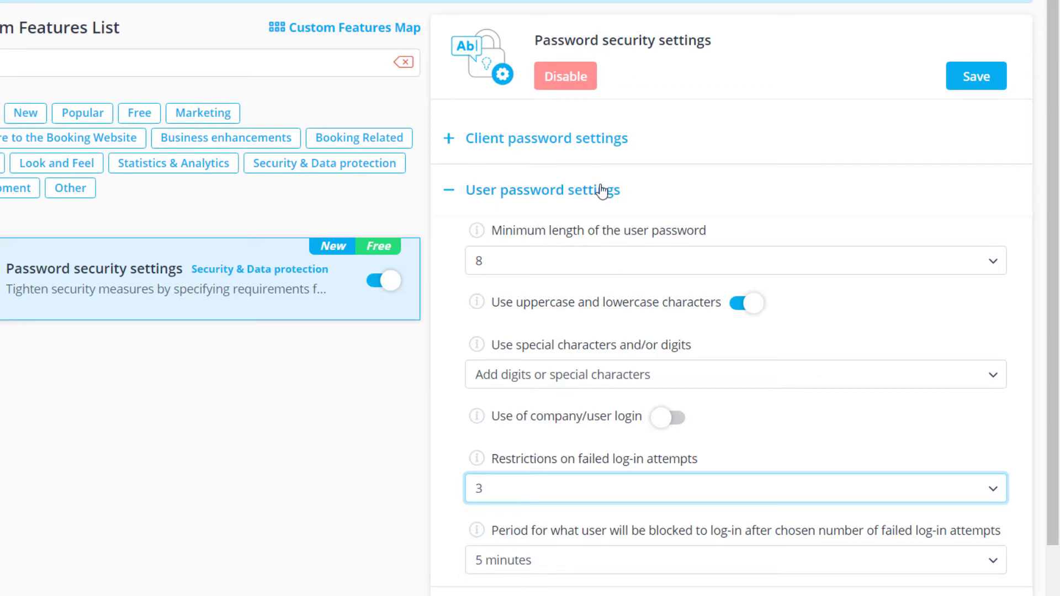
- Activate the Client login feature under Client password settings and save the security settings
click(534, 138)
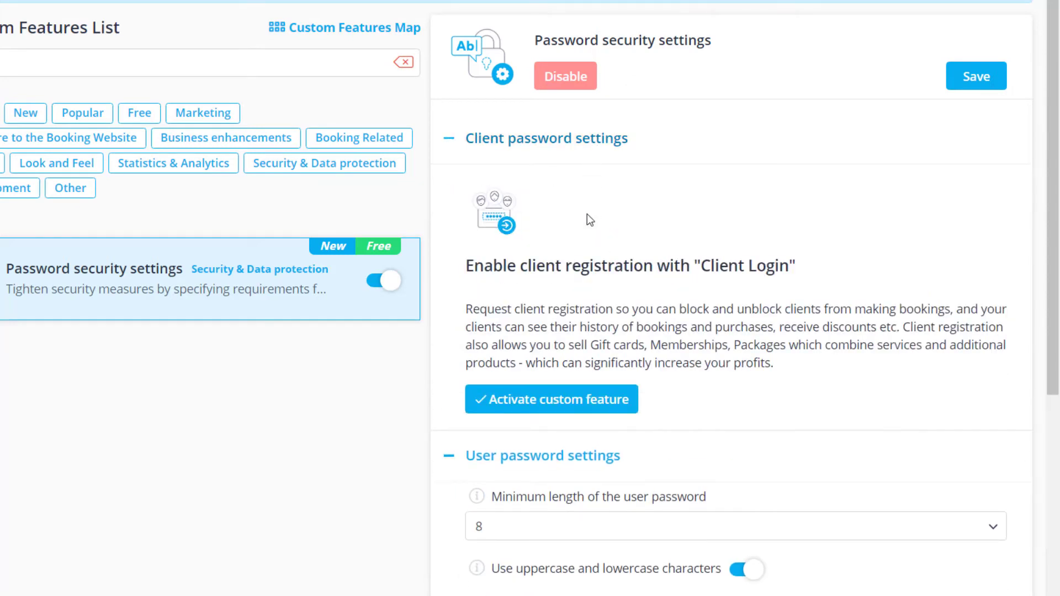
click(551, 399)
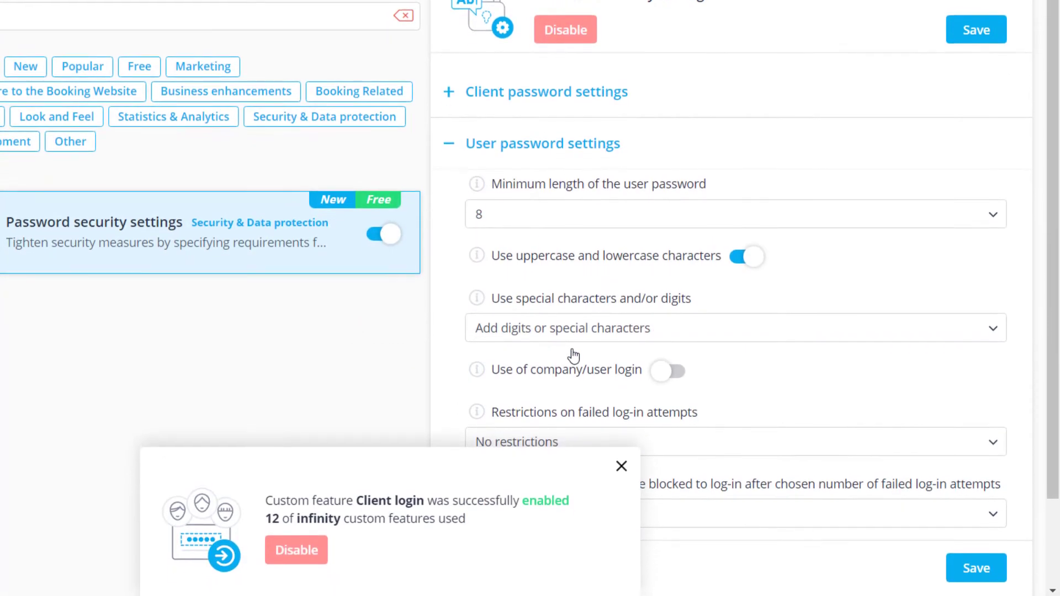
scroll(down, 3)
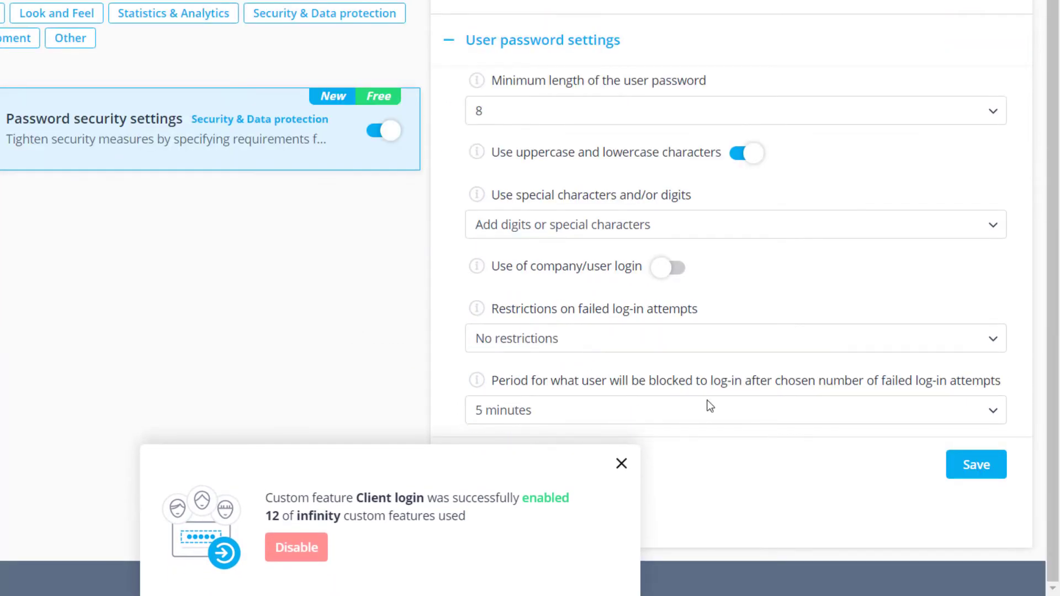
click(975, 465)
text(auth)
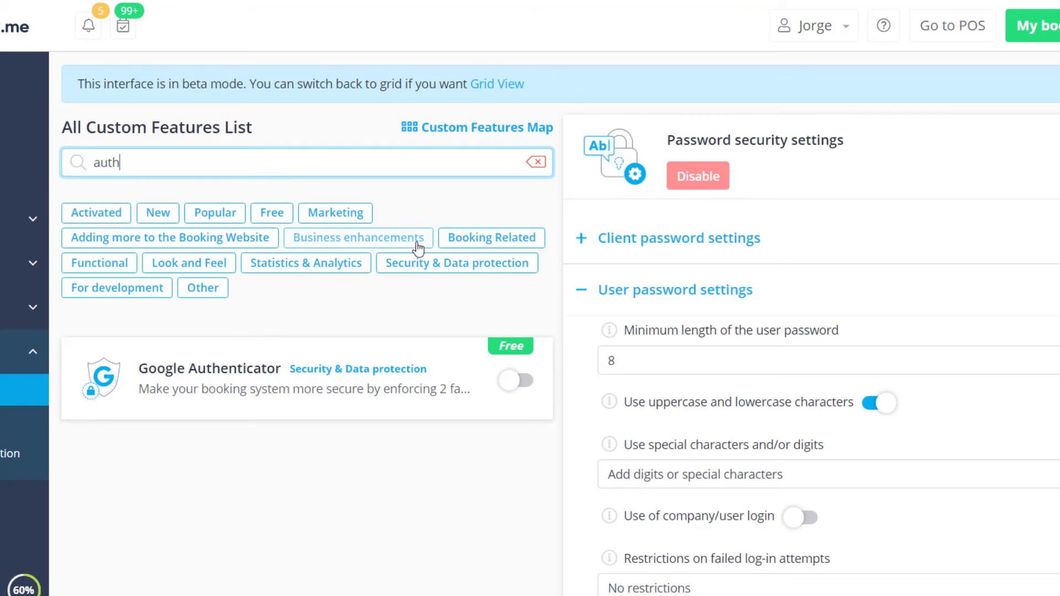
- Switch on the Google Authenticator feature found by the "auth" filter
click(515, 379)
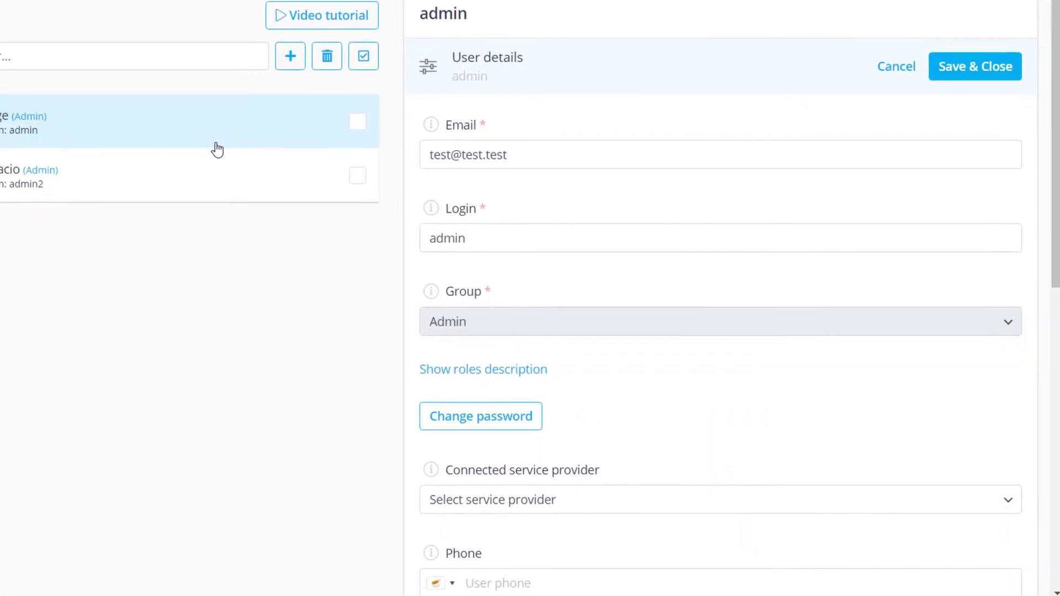
- Expand the admin's Google Authenticator setup, enter the phone's security code and connect it
scroll(down, 3)
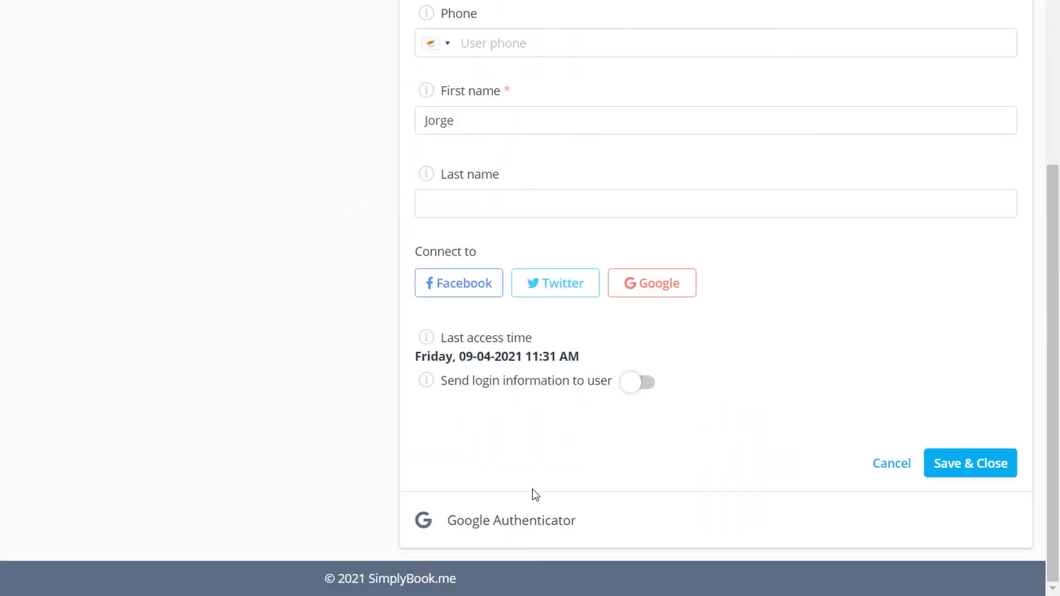
click(512, 520)
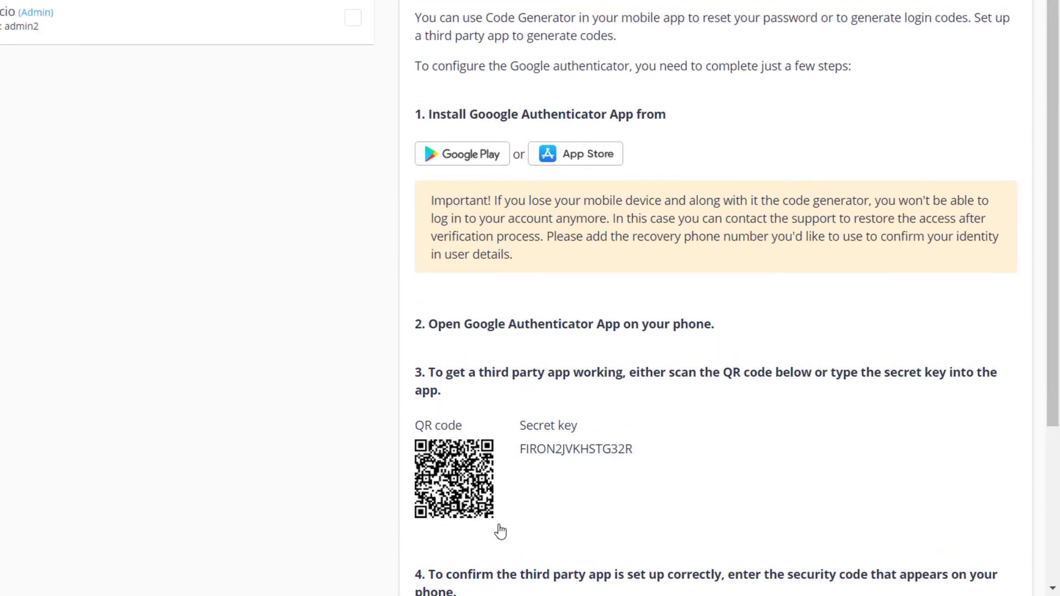
scroll(down, 3)
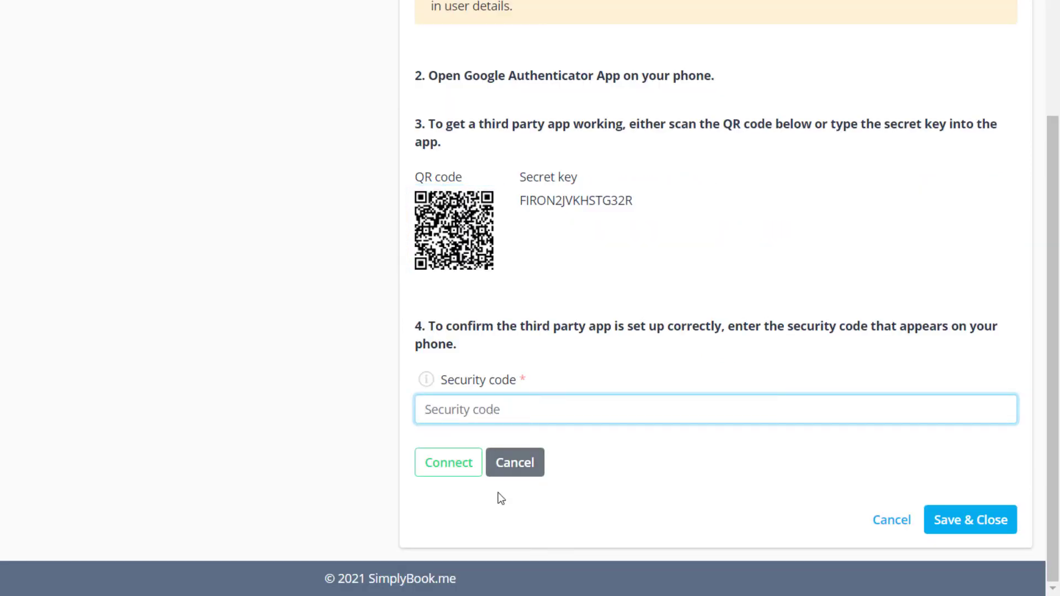
click(449, 463)
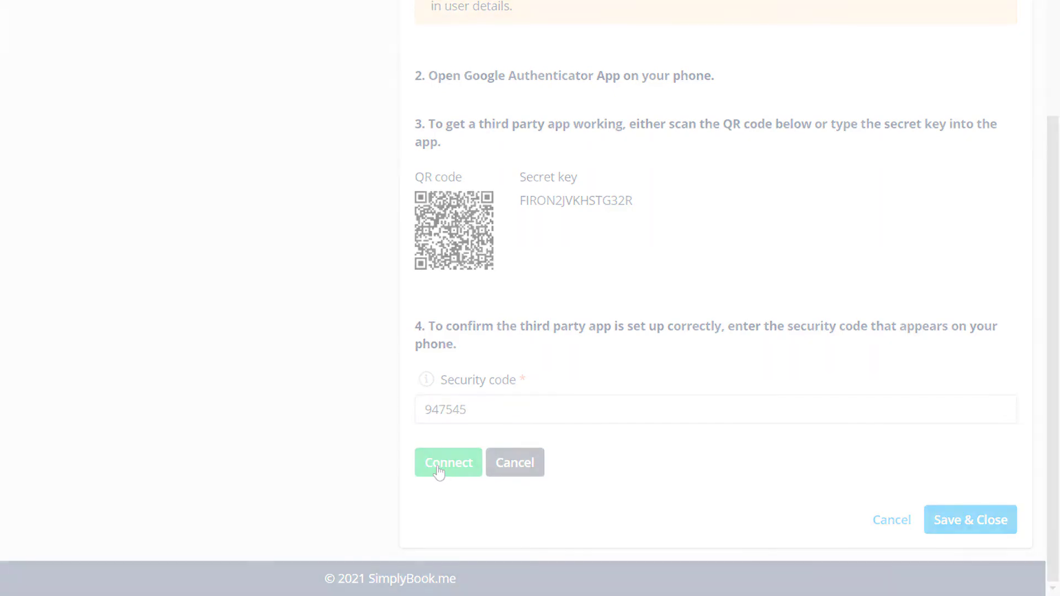
click(449, 463)
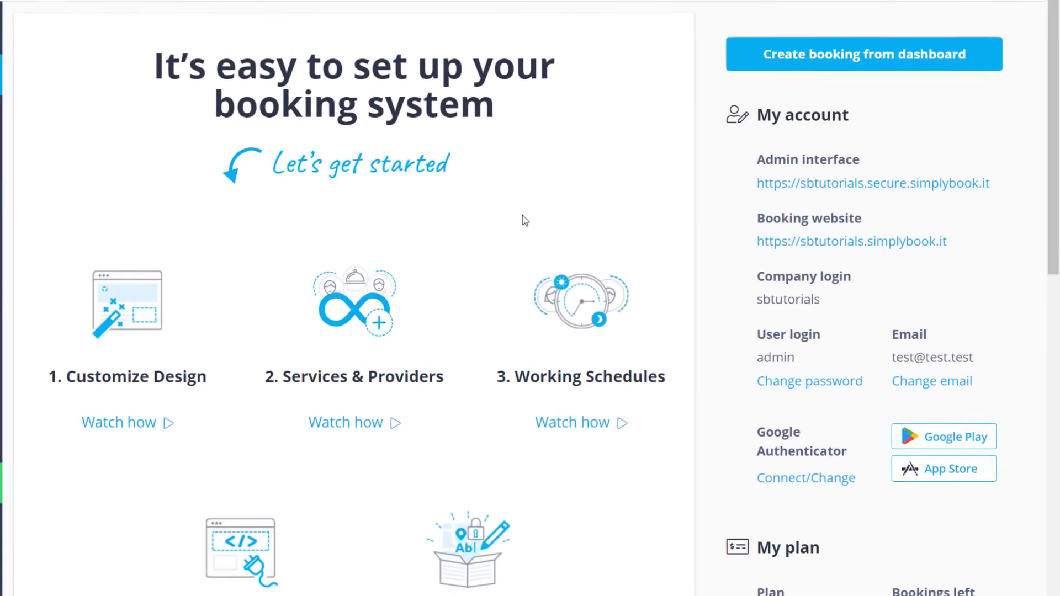